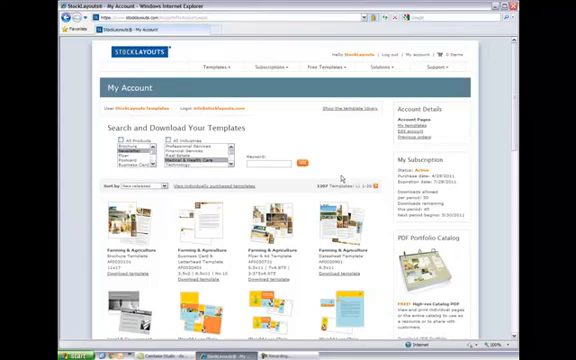
mouse_move(356, 198)
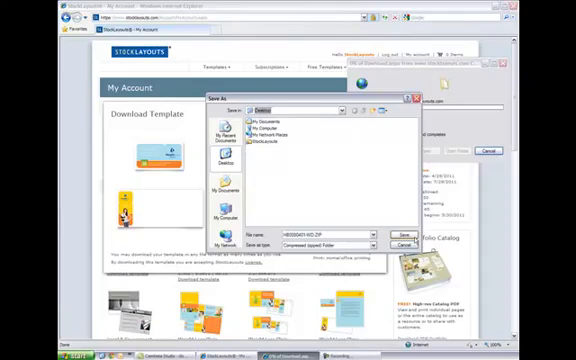
Save the template's zip file to the Desktop from the Save As dialog.
left_click(388, 234)
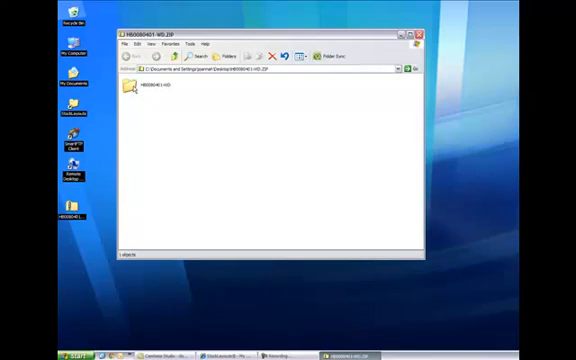
Open the downloaded template zip from the desktop to show its single folder.
left_click(132, 94)
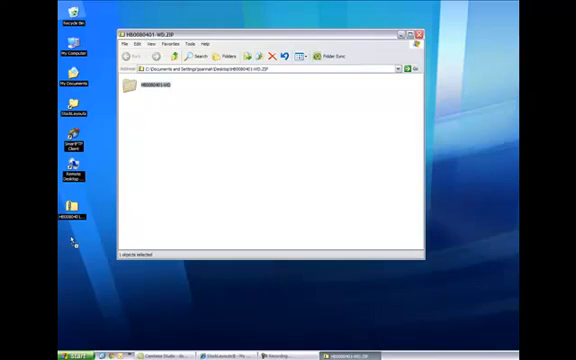